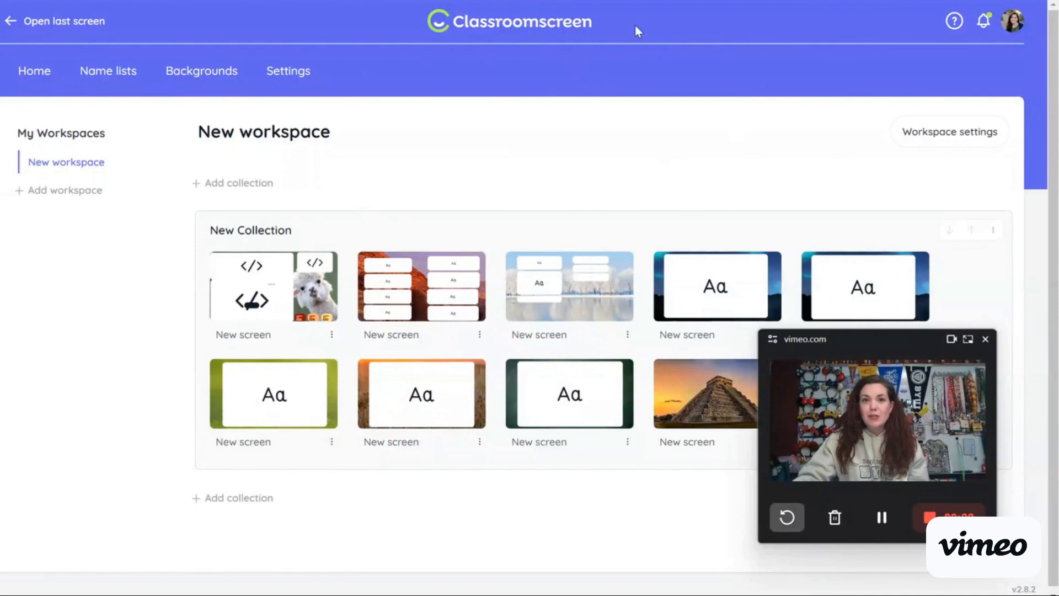
mouse_move(634, 214)
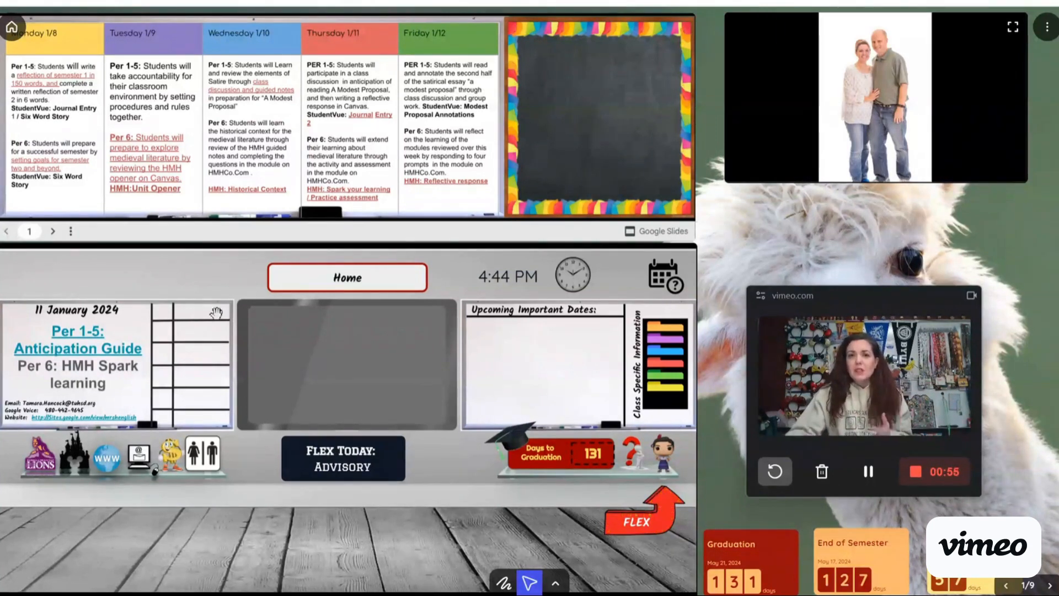
mouse_move(400, 126)
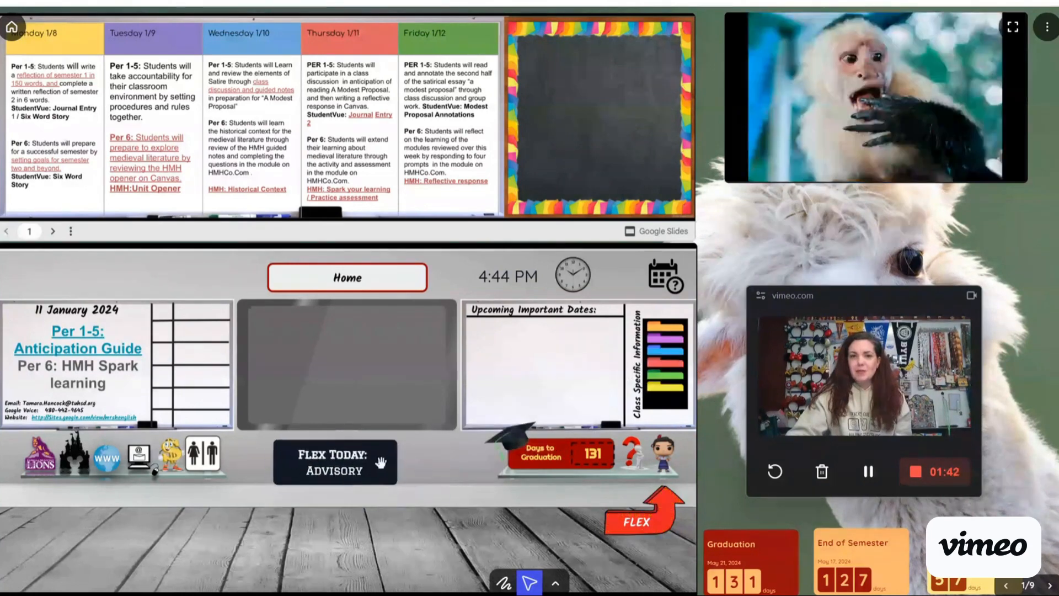
Step: Add a countdown timer, bring it down to 10:00, start it, then remove it
click(335, 464)
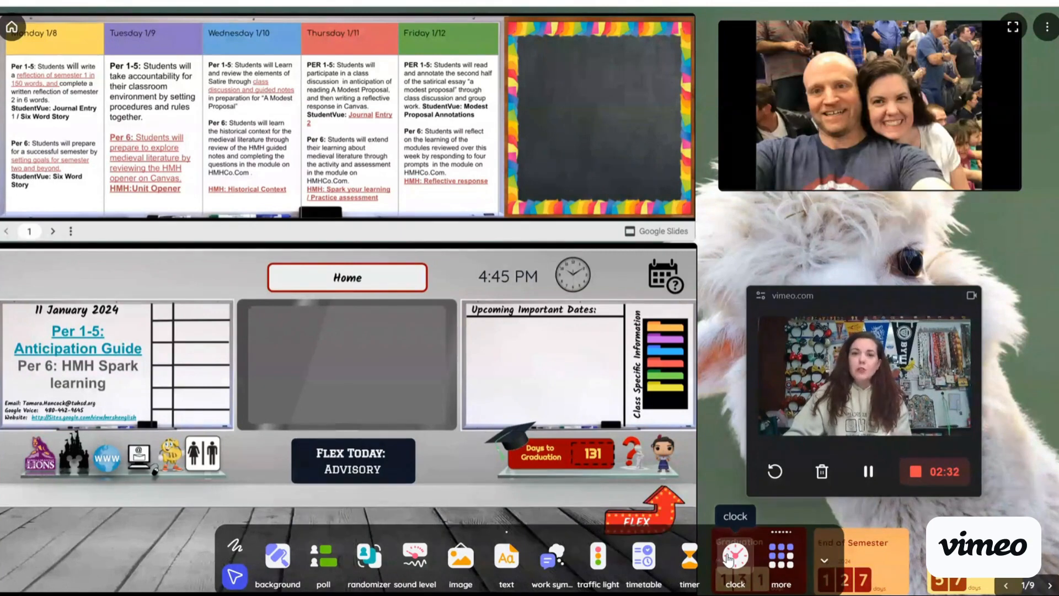
mouse_move(690, 564)
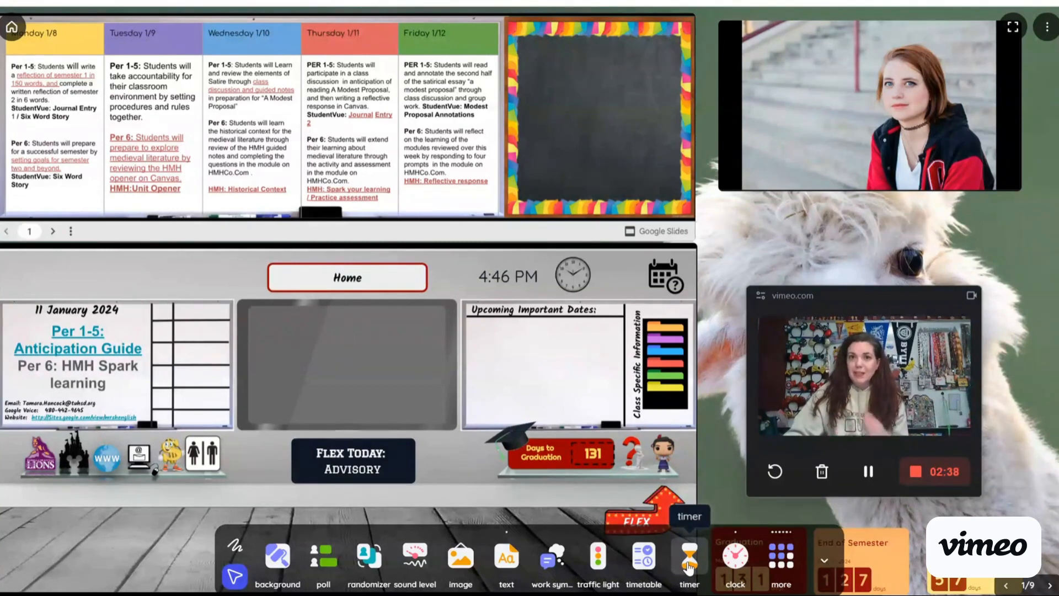
click(689, 561)
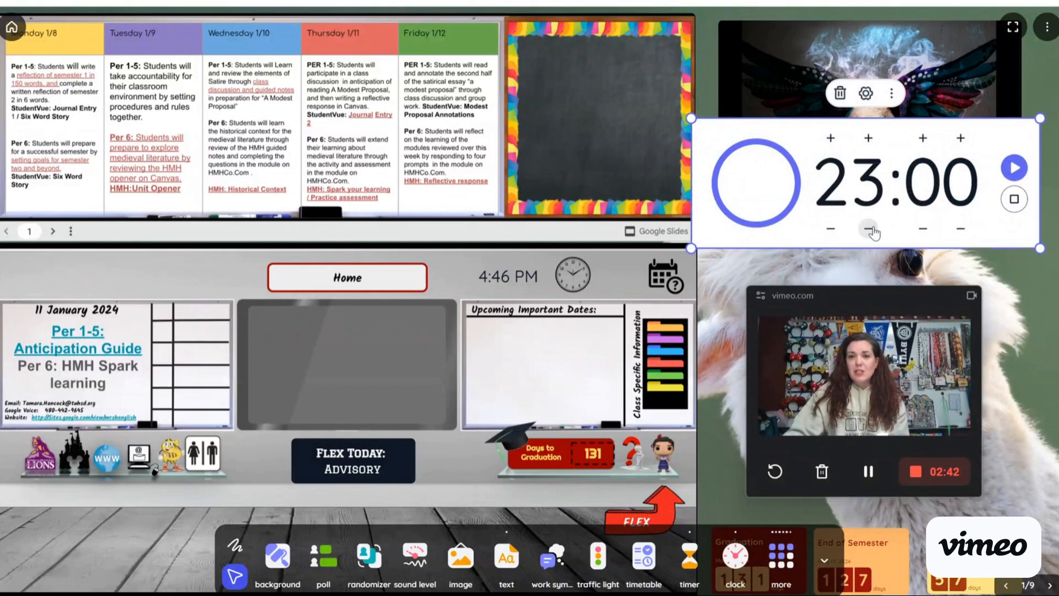
click(870, 229)
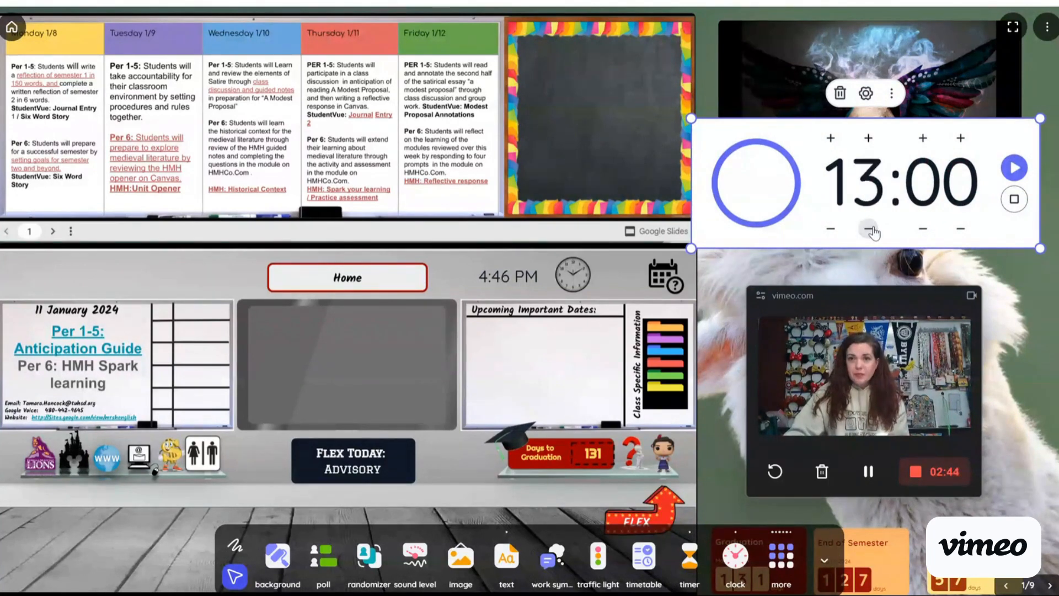
click(872, 228)
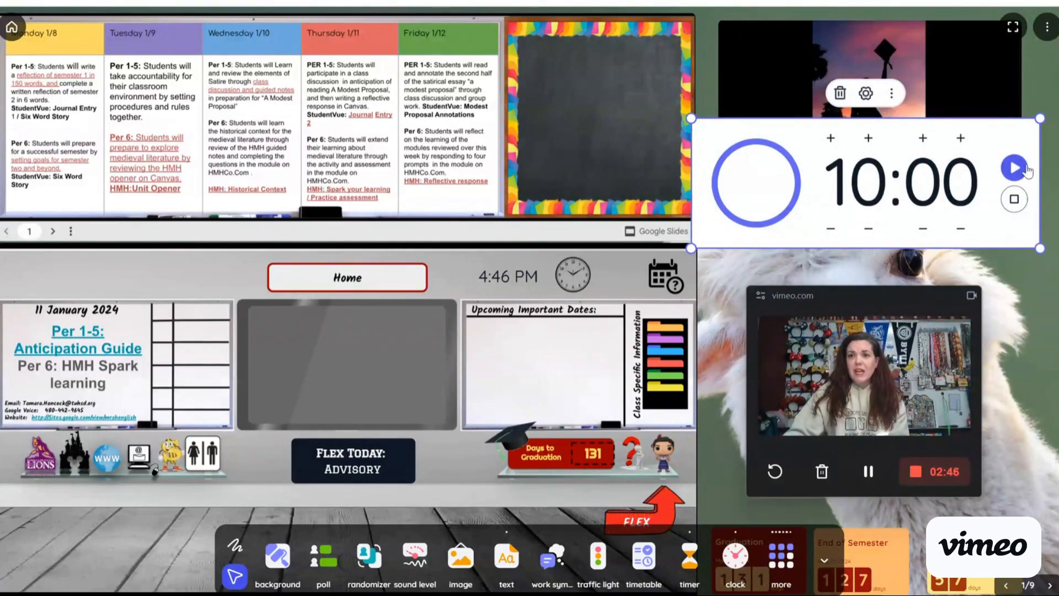
click(1013, 170)
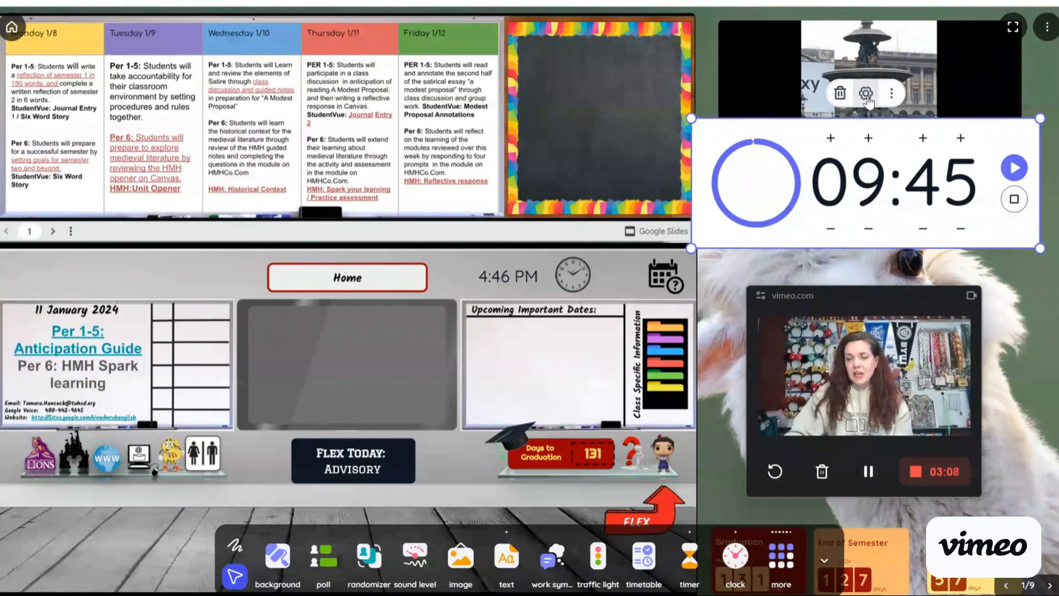
click(865, 92)
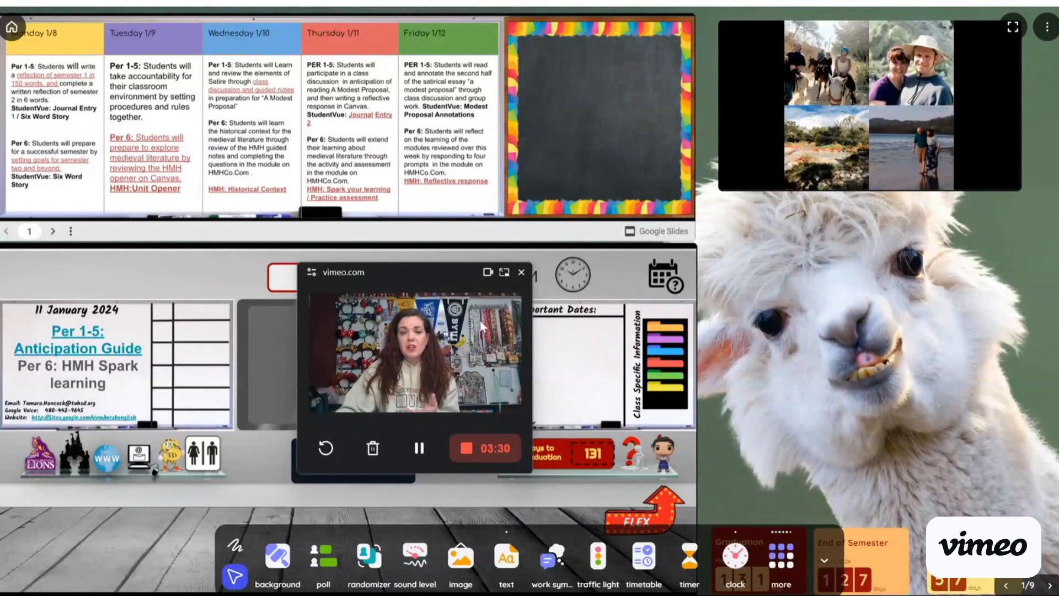
Step: Reposition and select the clock widget, then show the full set of extra widgets
drag(415, 272, 859, 238)
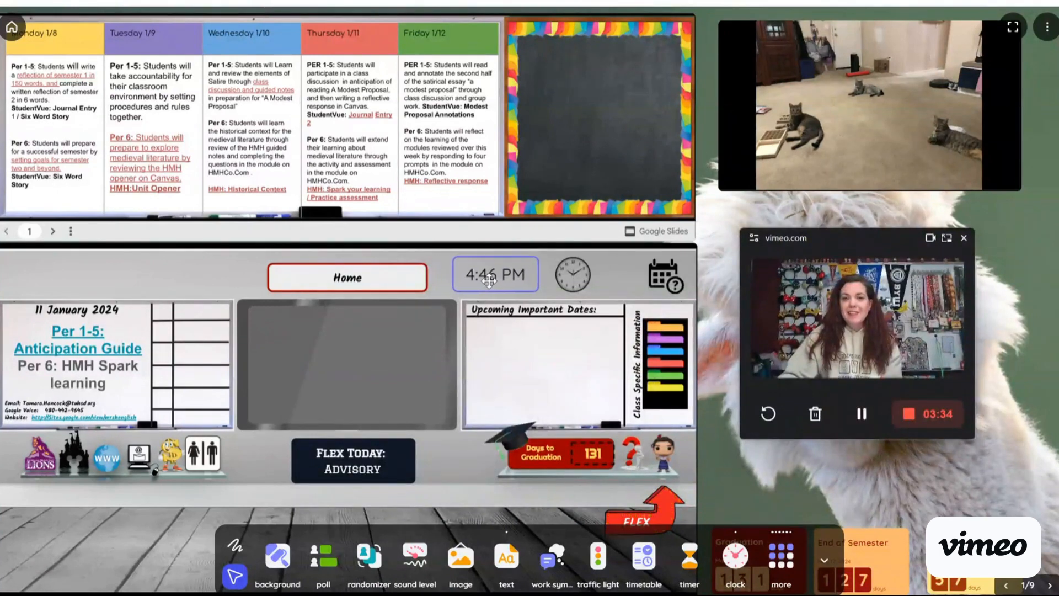
click(497, 275)
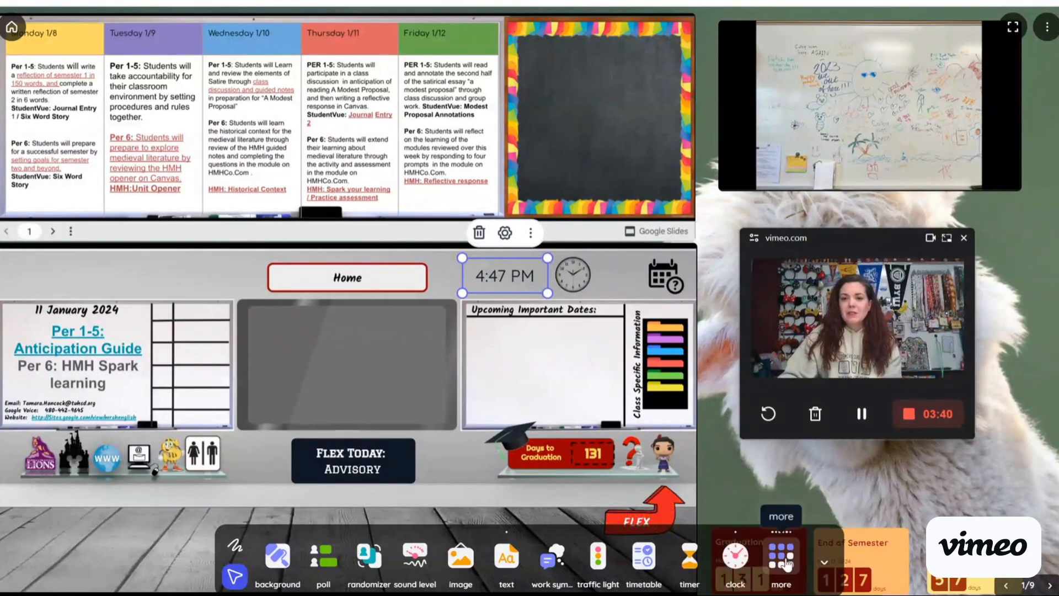
click(781, 561)
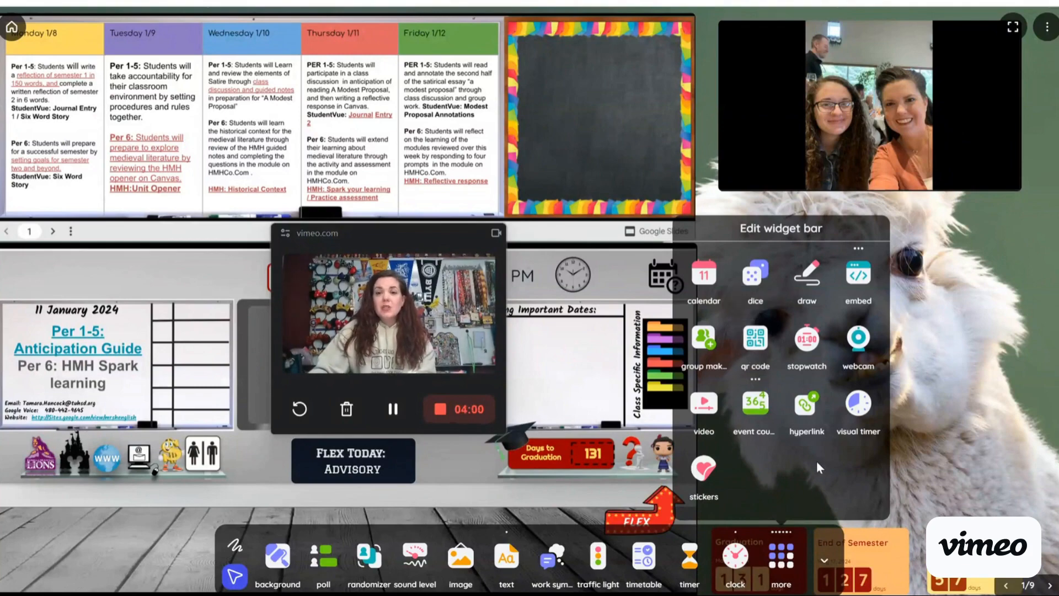
Step: Add a group maker listing milk, bread and cheese with the number of groups set to 2
click(704, 339)
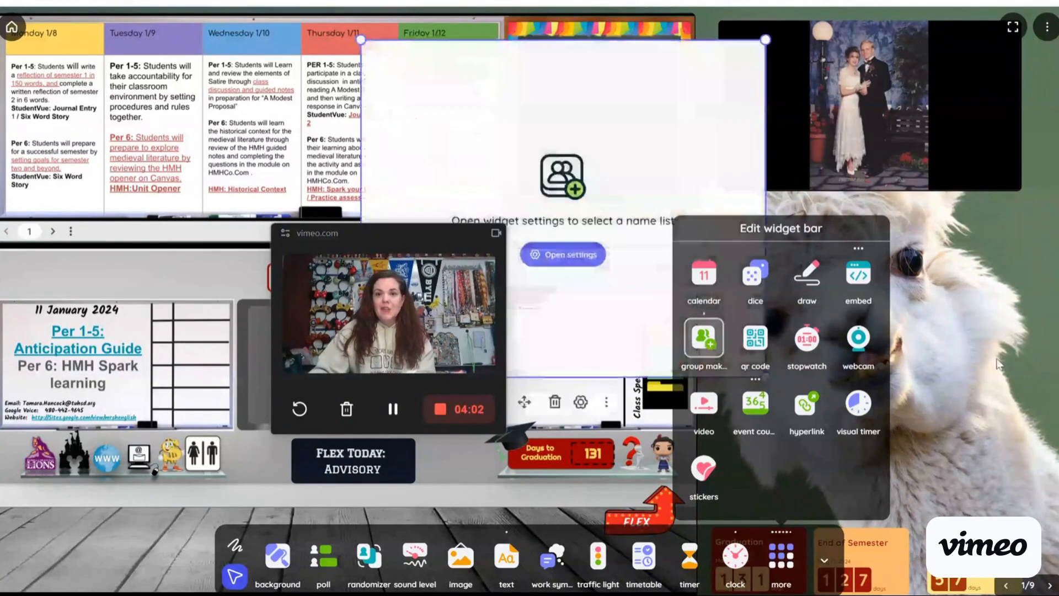
click(704, 339)
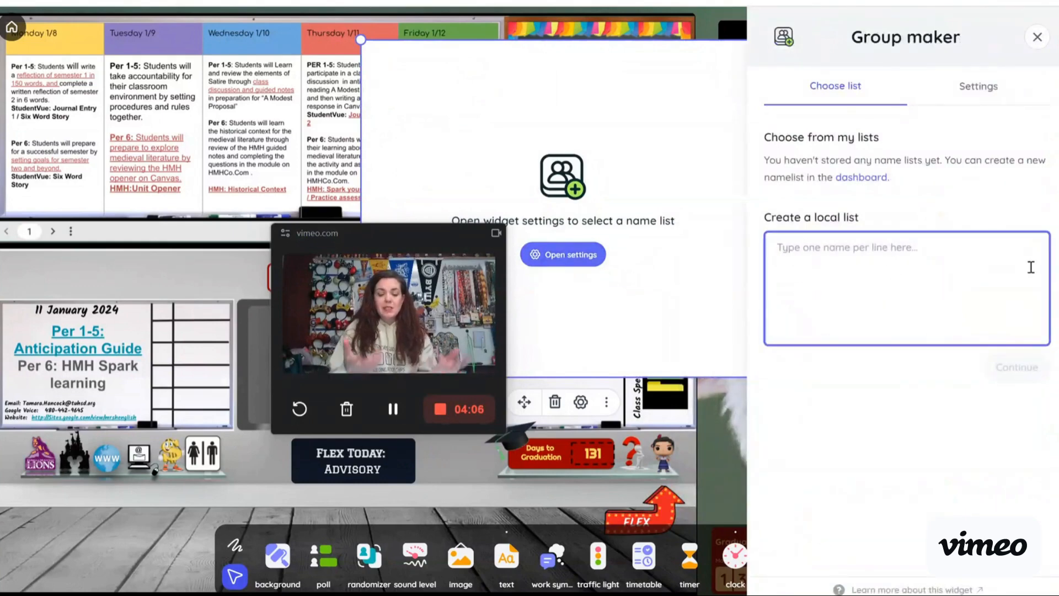
text(milk)
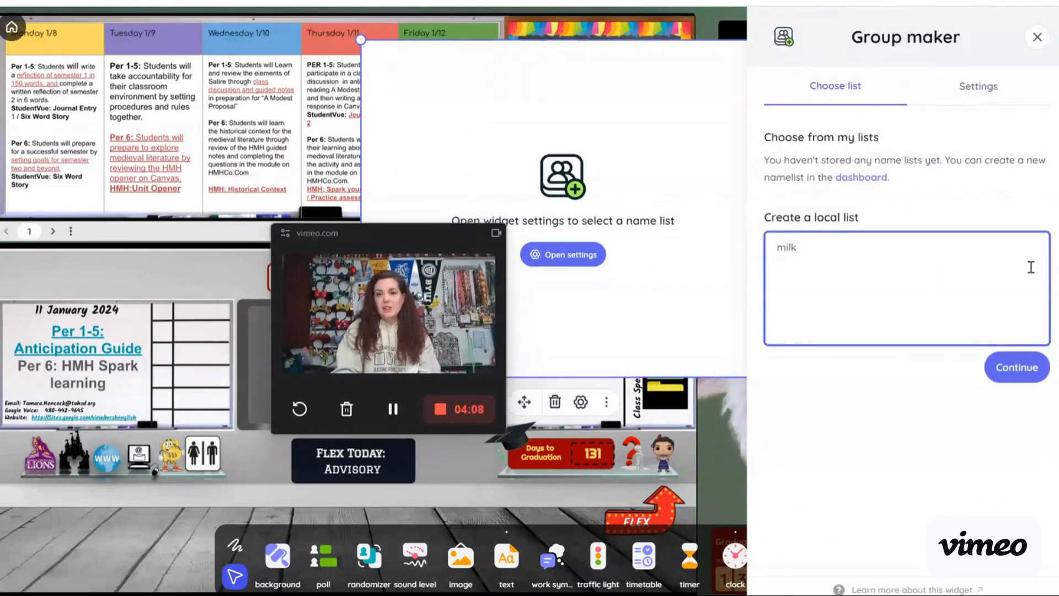
text(bread)
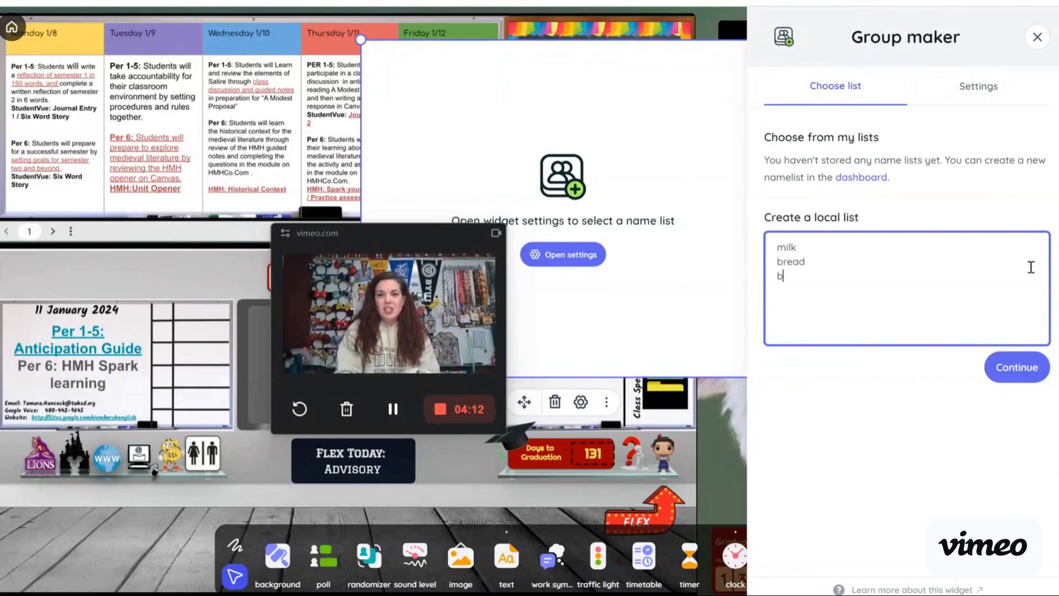
text(heese)
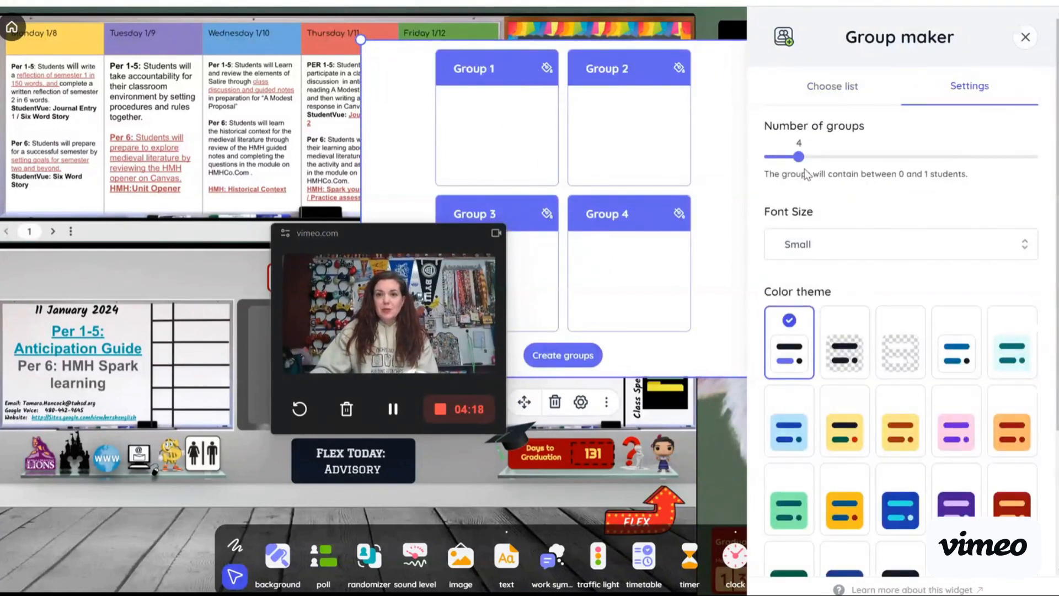
drag(801, 155, 767, 155)
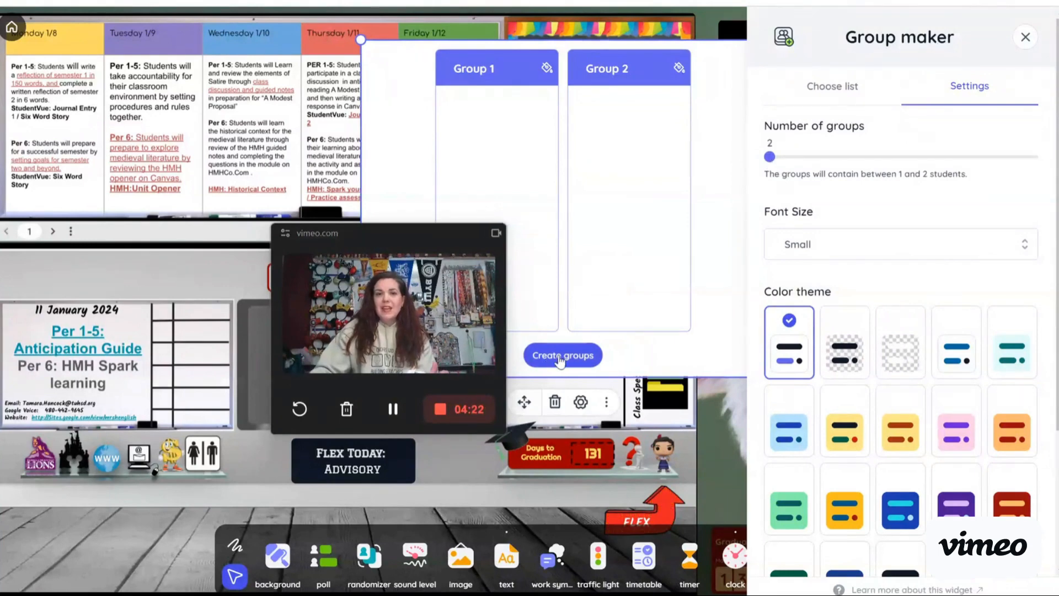
Step: Split the list into groups, delete the group maker, and move to the second page
click(563, 355)
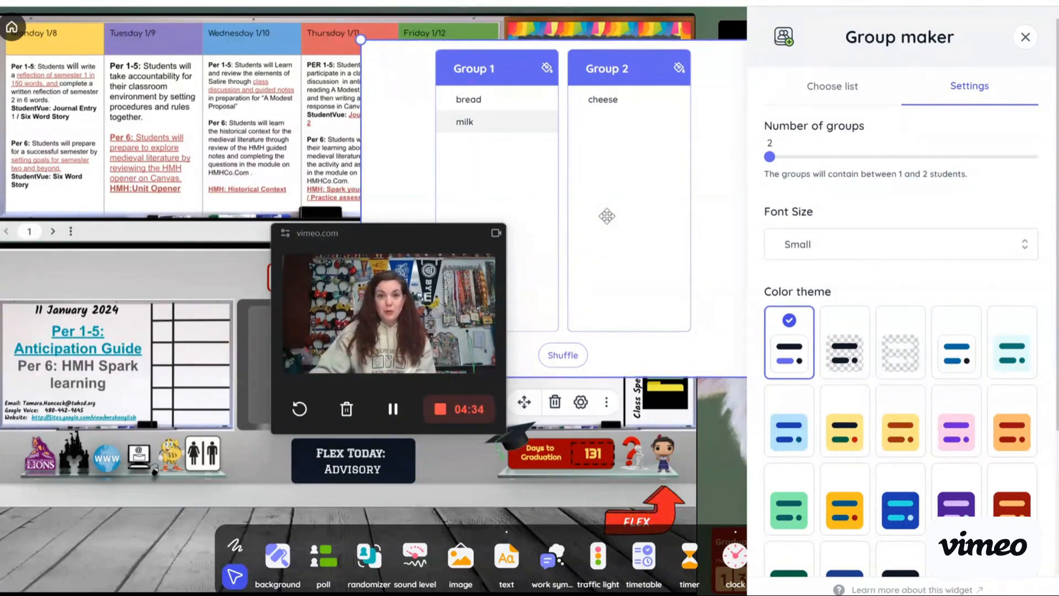
click(563, 355)
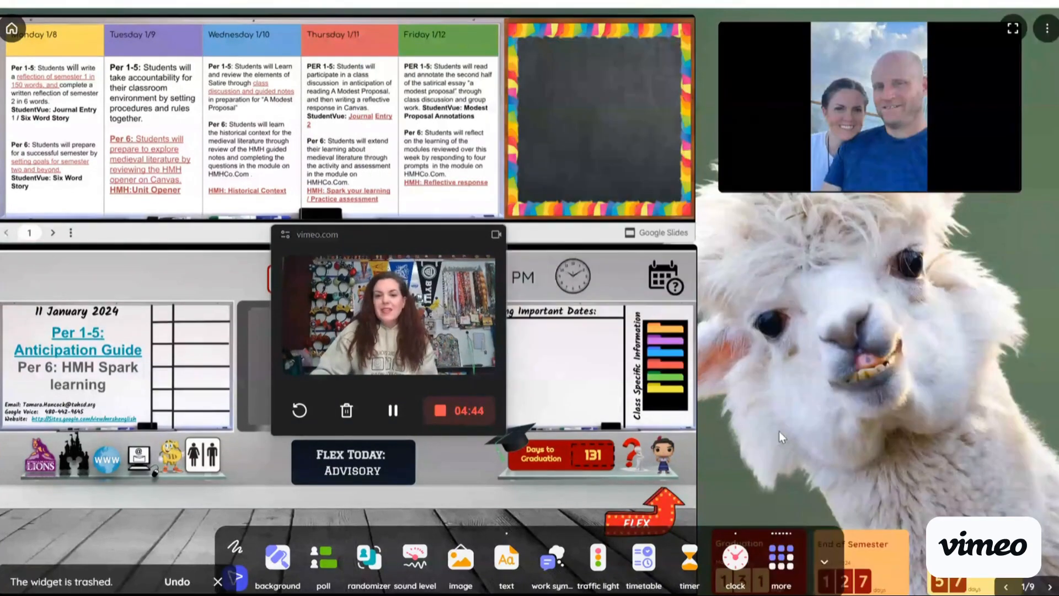
click(783, 558)
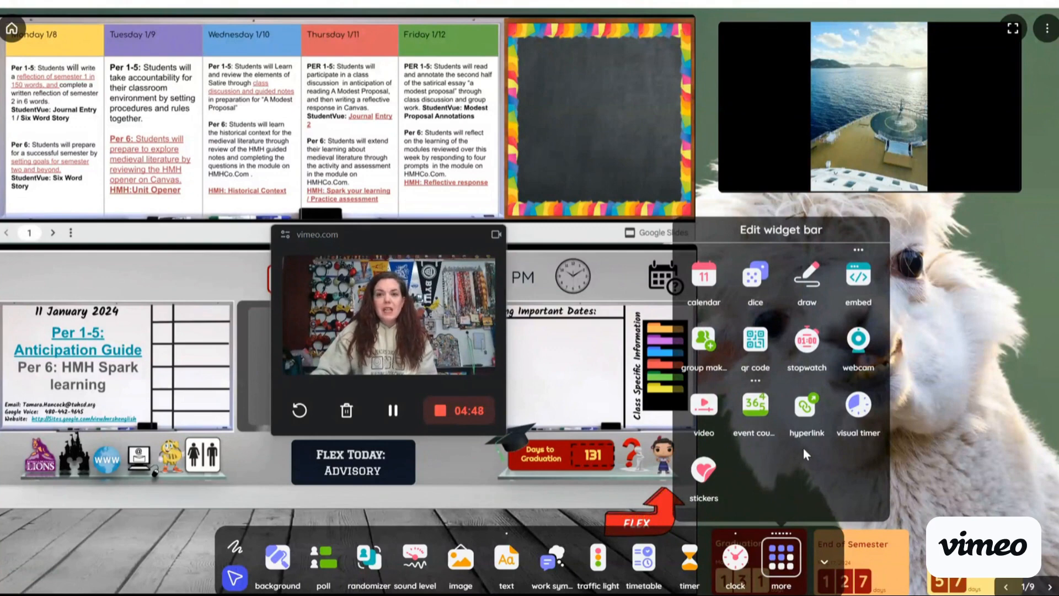
mouse_move(856, 411)
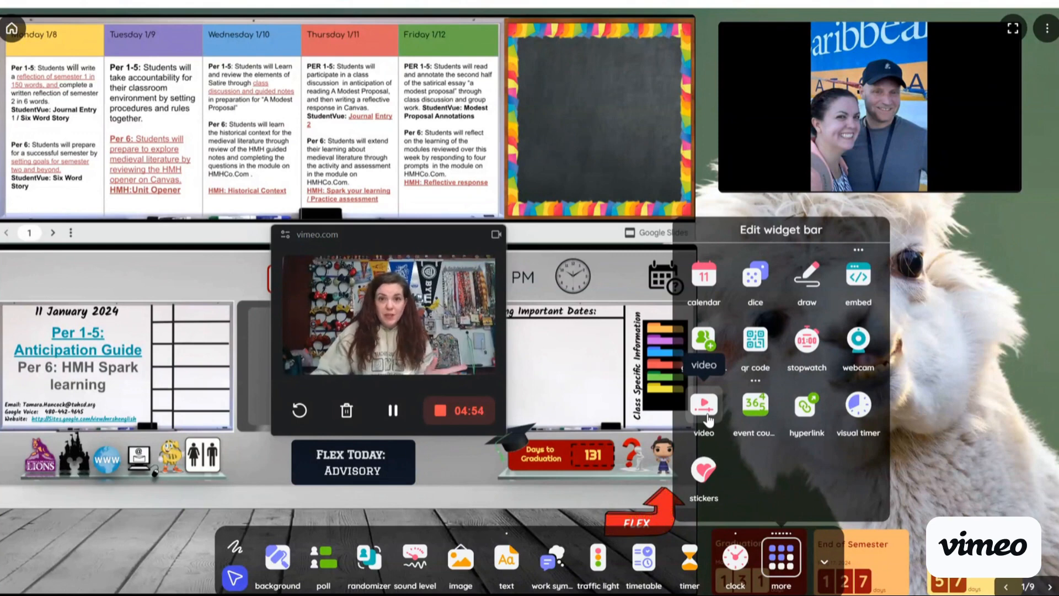
click(755, 278)
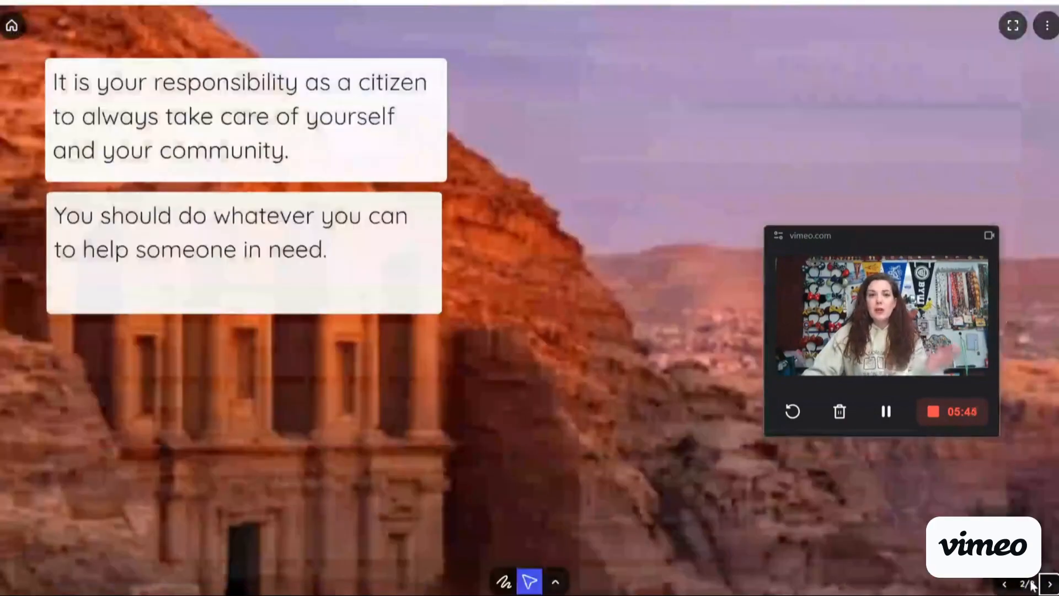
Step: Advance to the next page of the display
click(1049, 584)
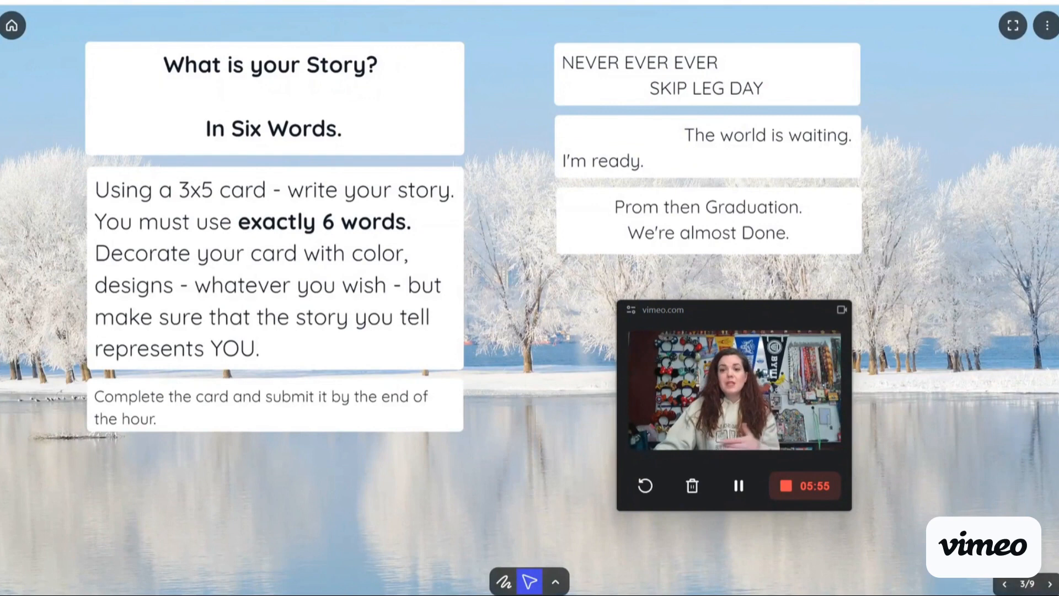
mouse_move(1030, 485)
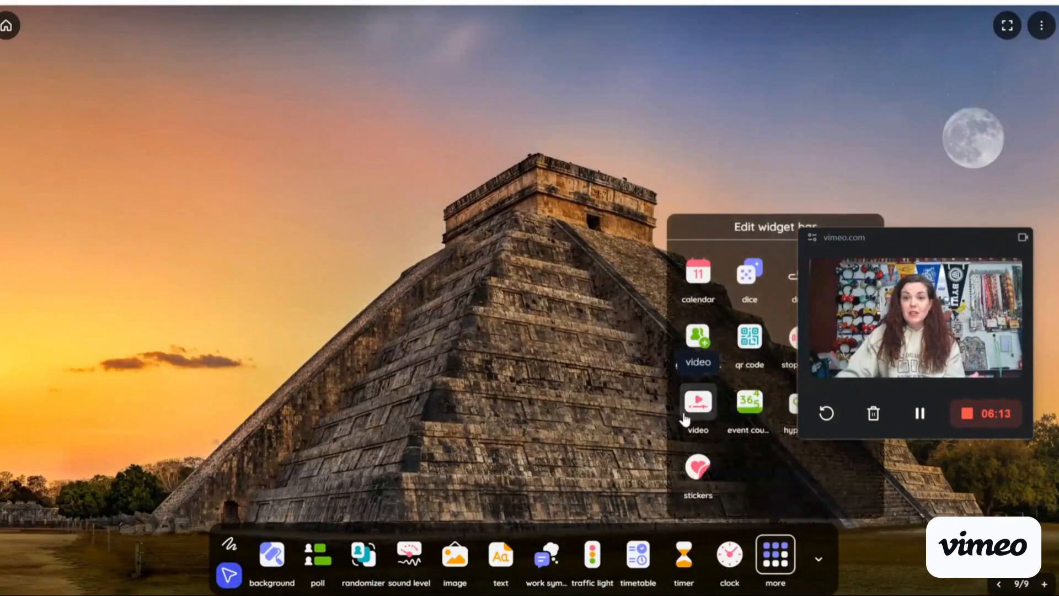
click(697, 402)
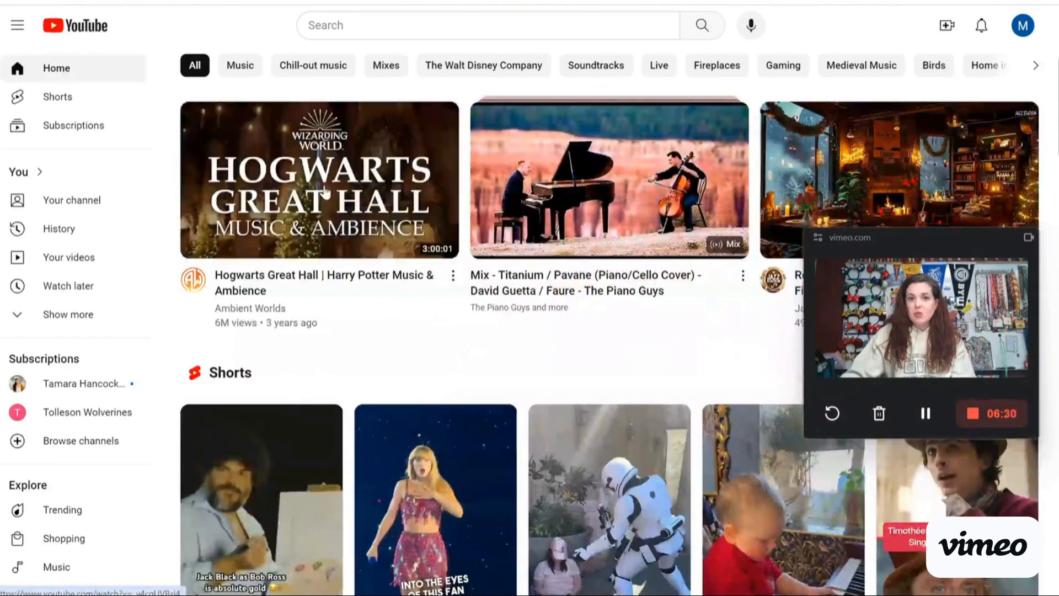
Step: Open the Hogwarts Great Hall ambience video and copy its share link
click(484, 520)
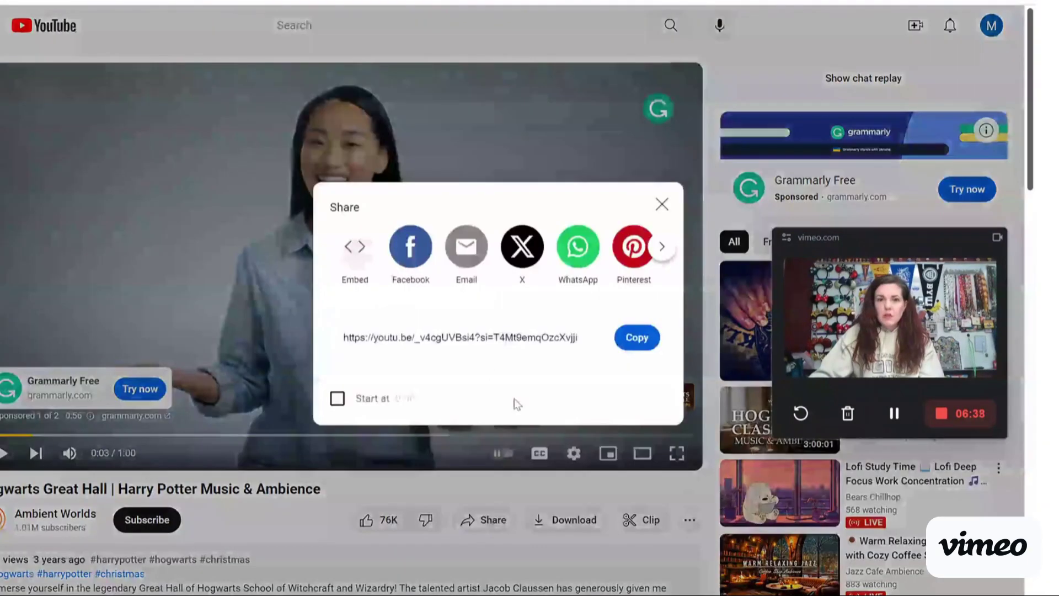
click(637, 338)
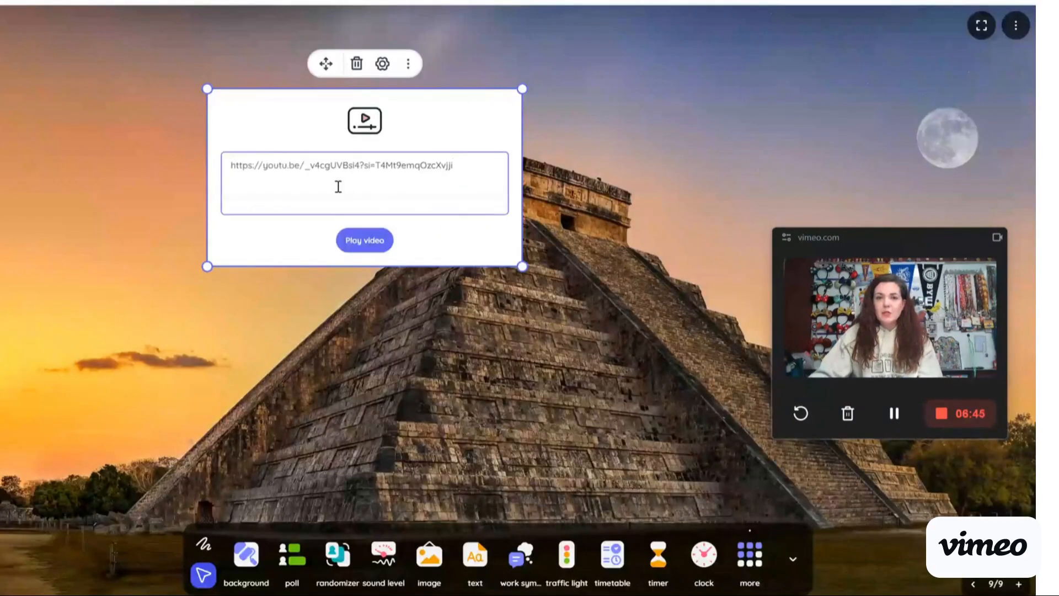
Step: Load the pasted Hogwarts YouTube link into the video widget and play it
click(364, 241)
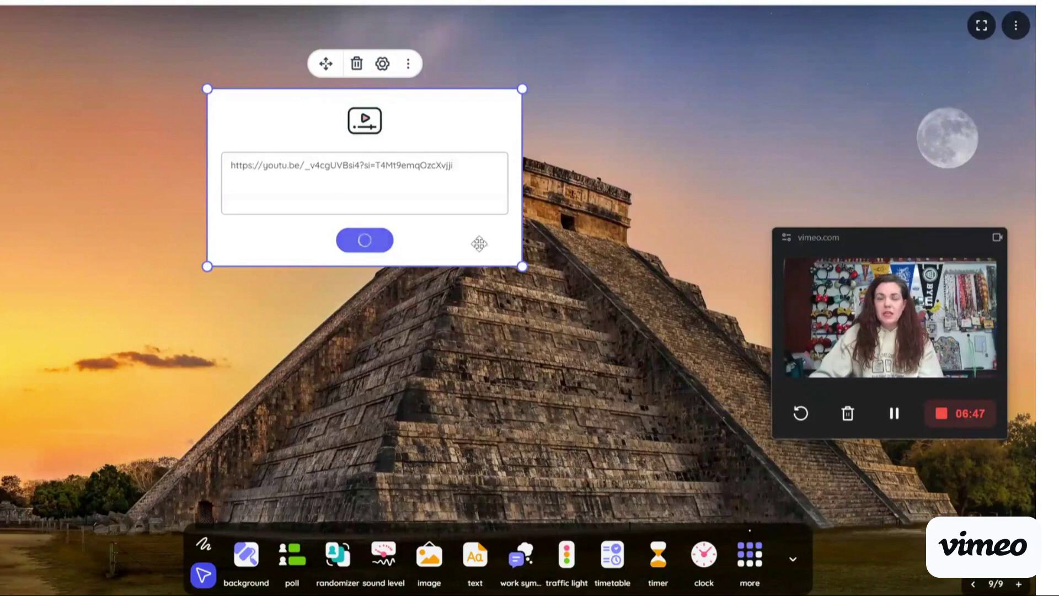
click(364, 240)
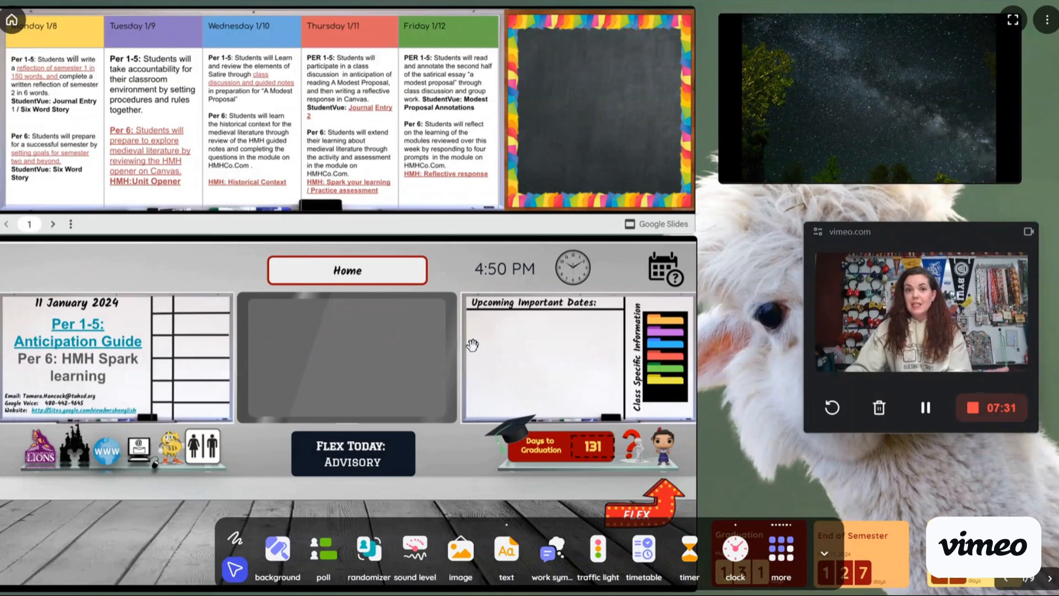
mouse_move(528, 168)
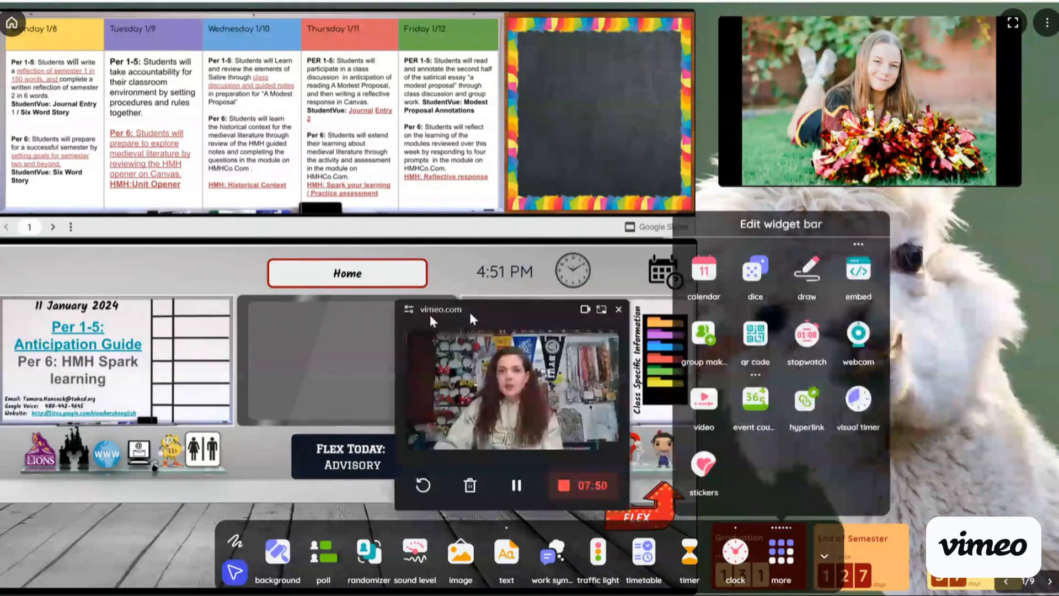
Step: Add an embed widget to the first page
click(859, 271)
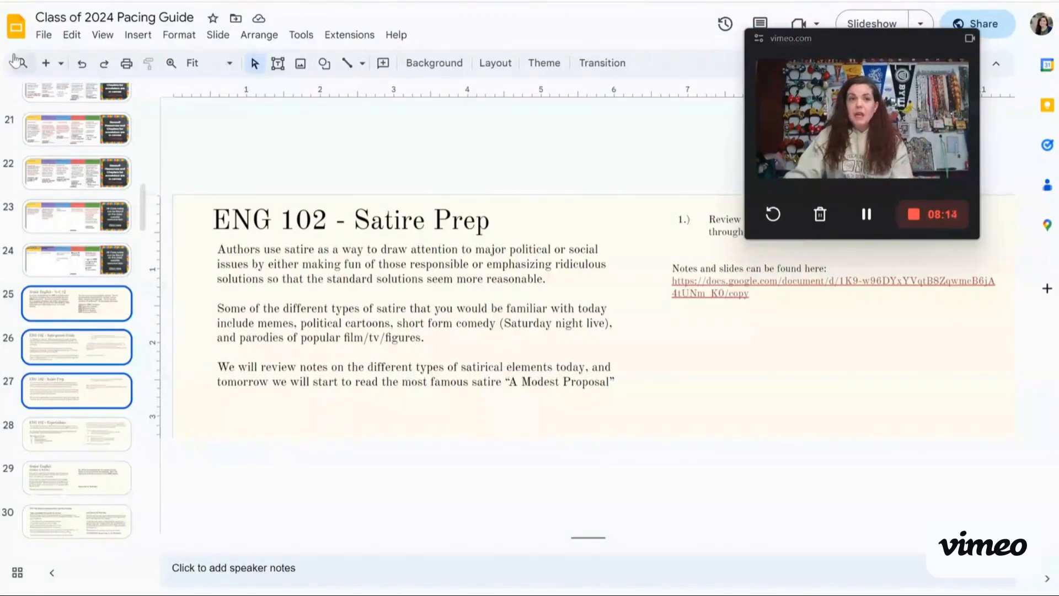
Step: Copy the Pacing Guide's iframe embed code from File > Publish to web
click(45, 34)
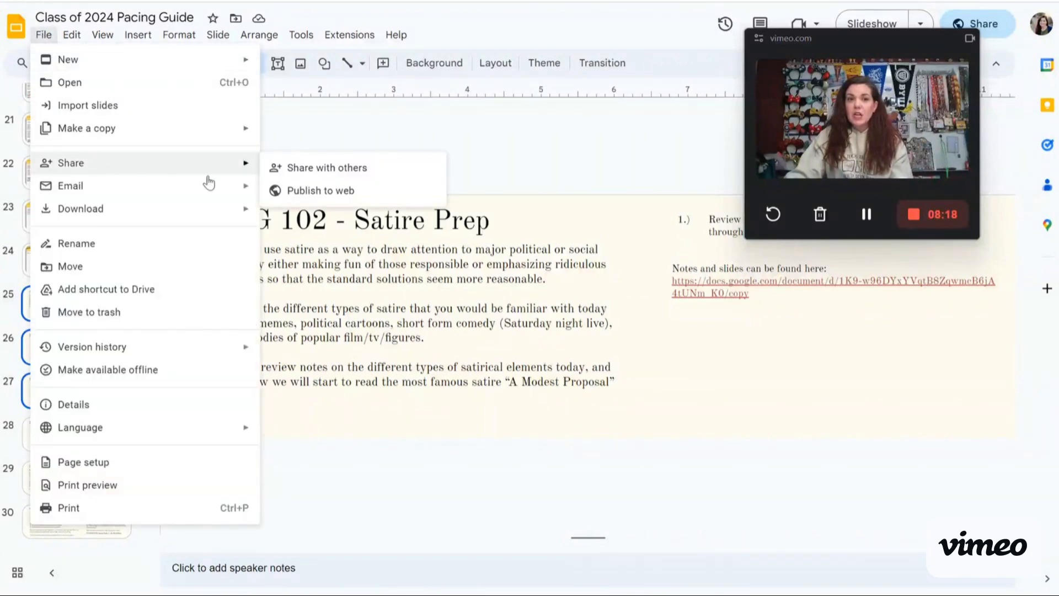
click(320, 191)
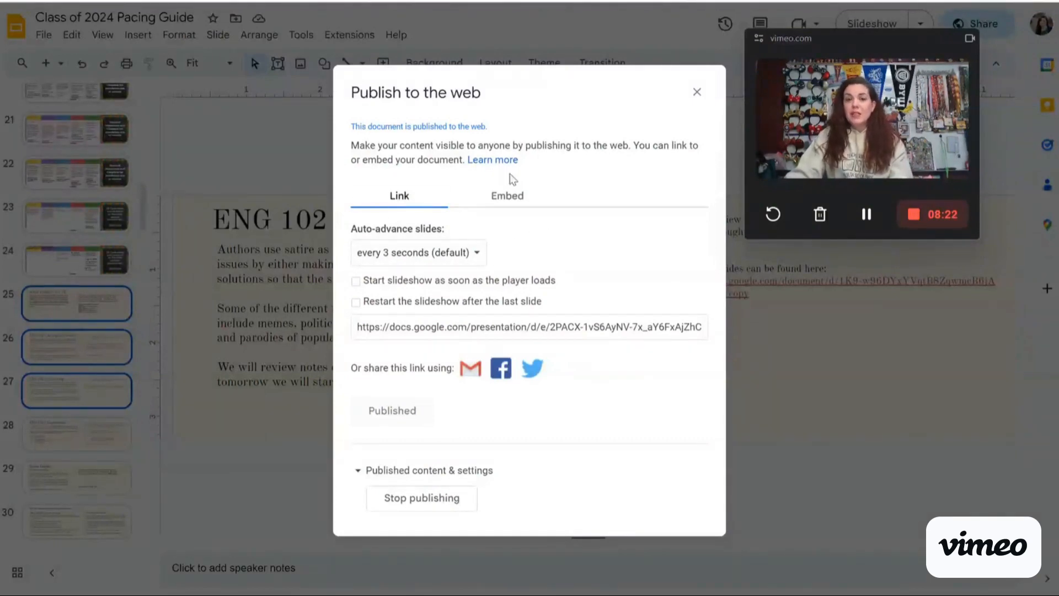
mouse_move(532, 133)
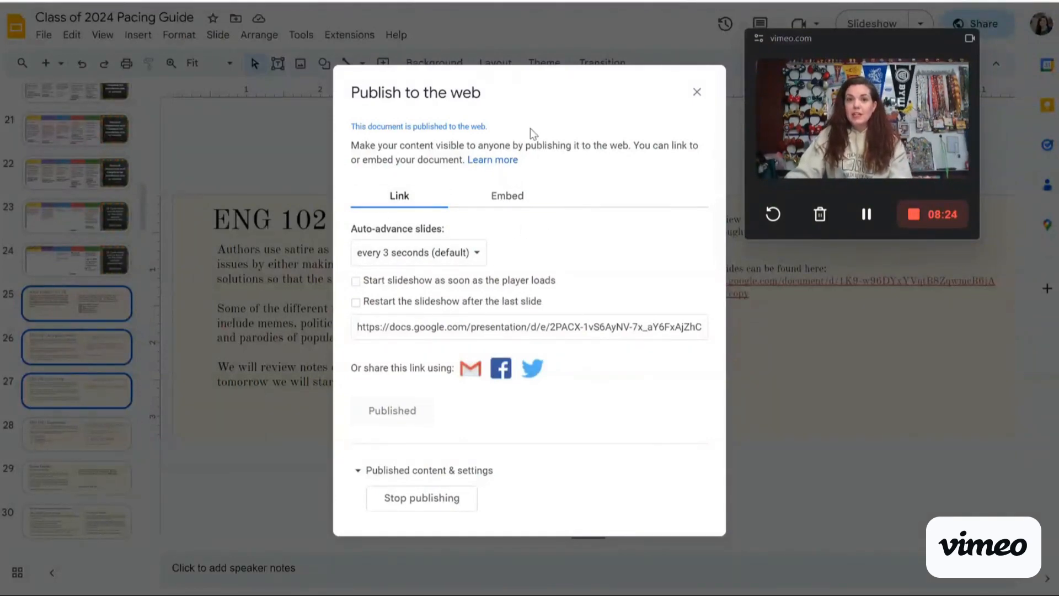
click(507, 196)
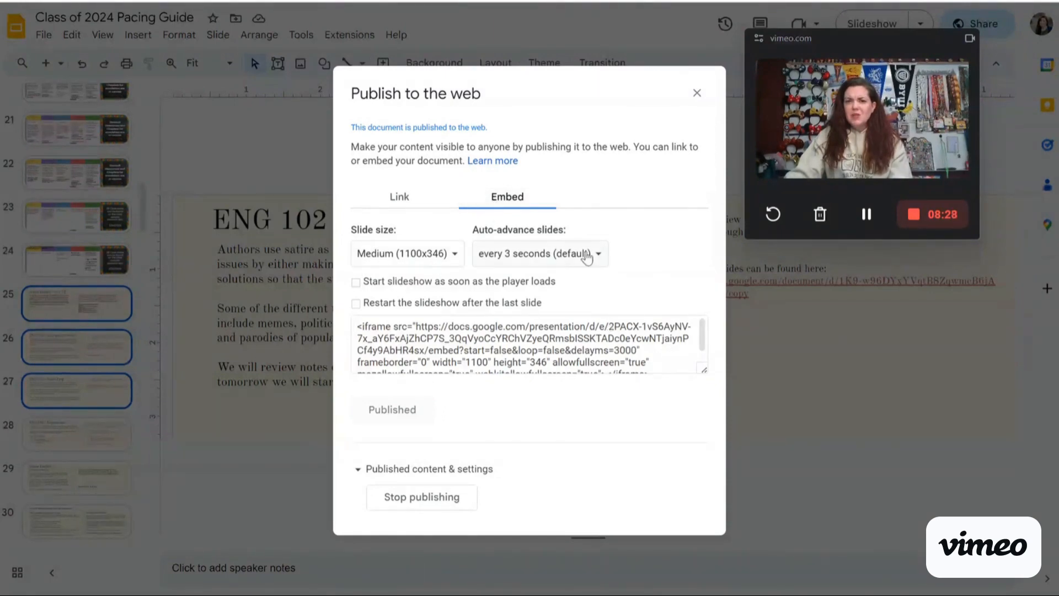
click(529, 345)
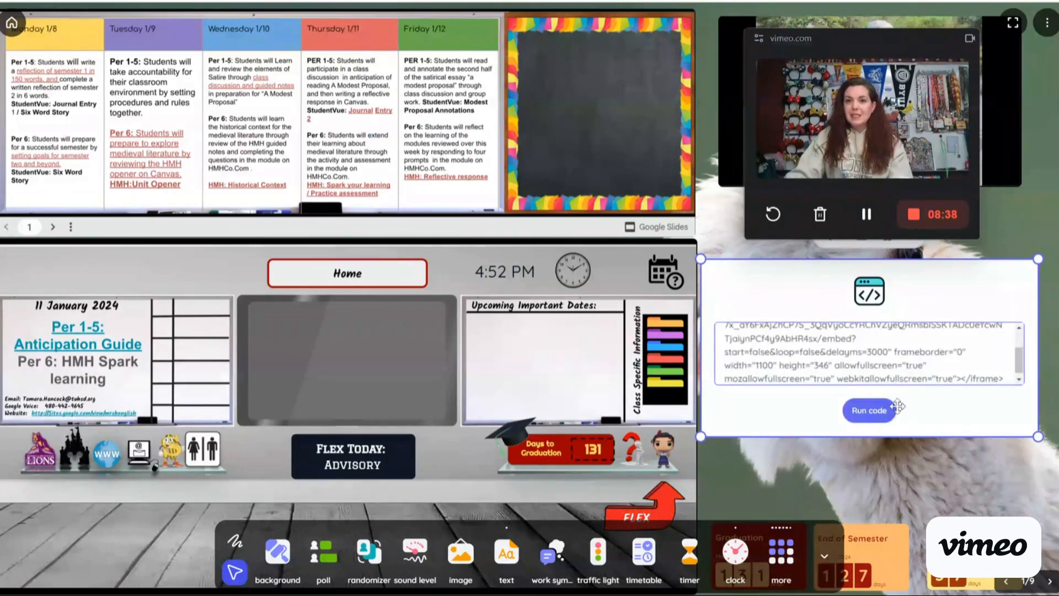
Step: Run the pasted iframe code so the widget shows the Pacing Guide slides
click(869, 410)
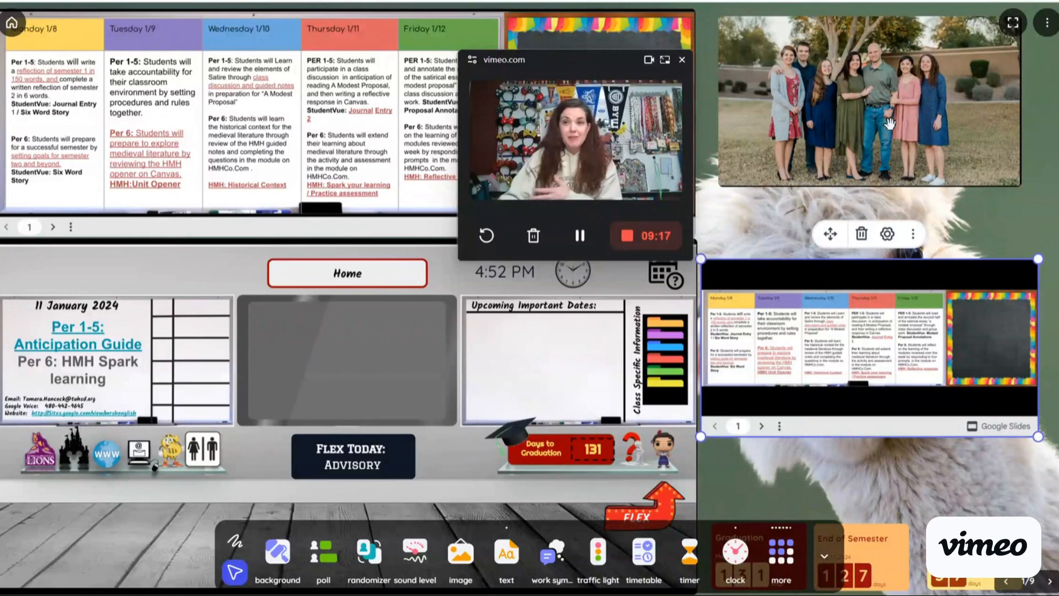
mouse_move(674, 217)
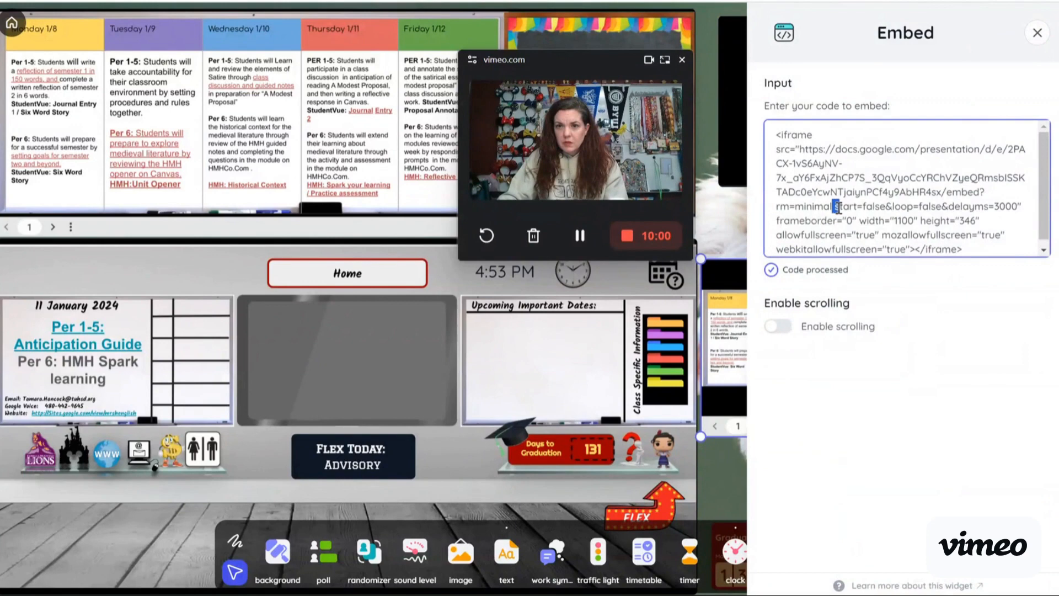
Step: Edit the iframe URL to add rm=minimal so the slides show without their menu bar
double_click(801, 206)
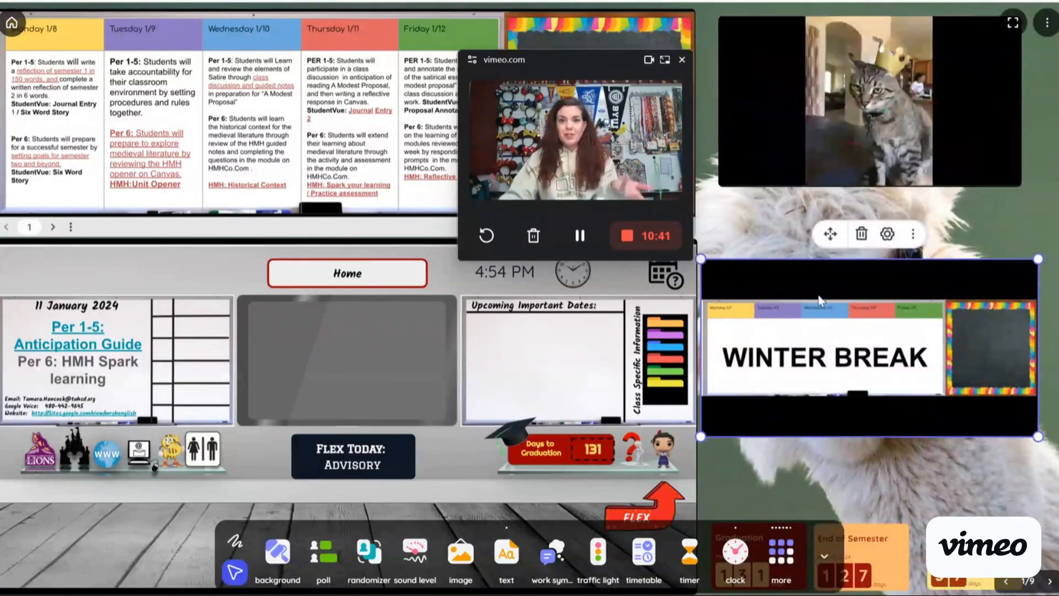
mouse_move(883, 258)
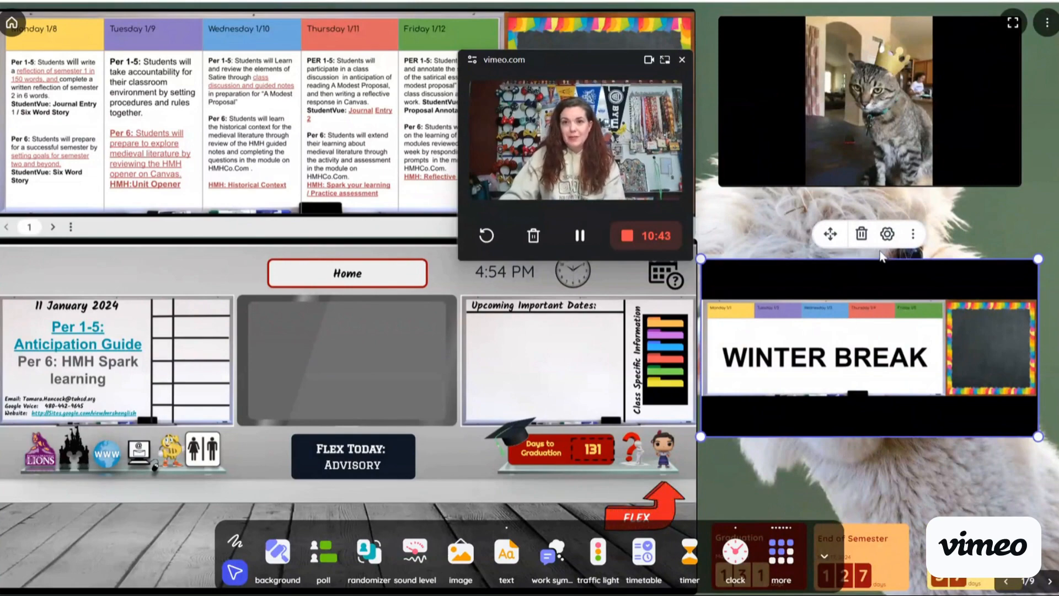